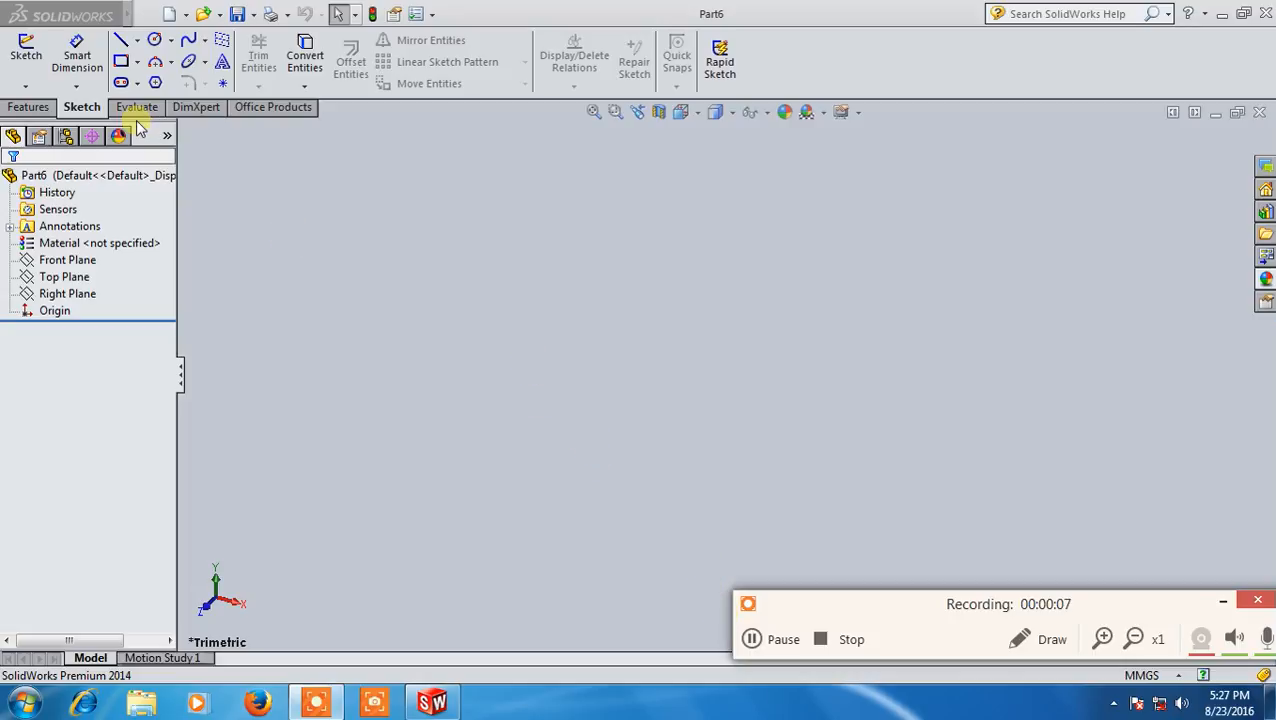
- Draw an S-shaped spline on the Front Plane in a new sketch
{"action": "left_click", "coordinate": [26, 50]}
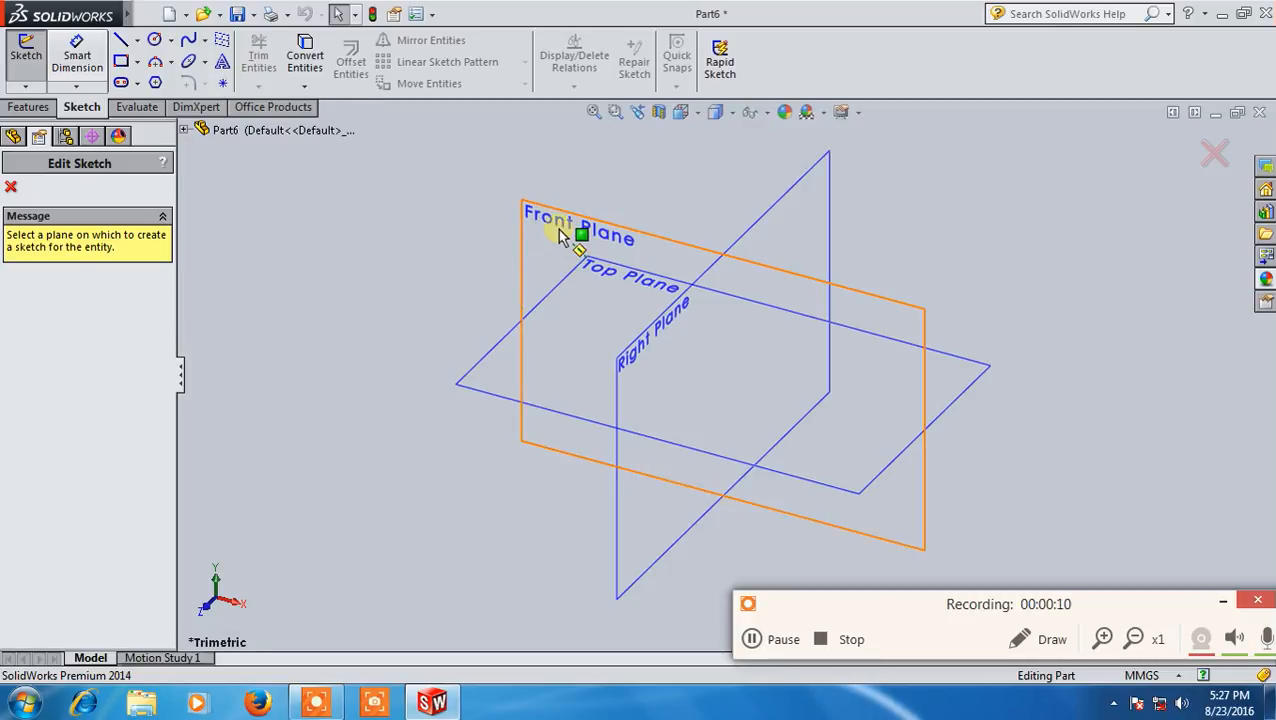
{"action": "left_click", "coordinate": [568, 216]}
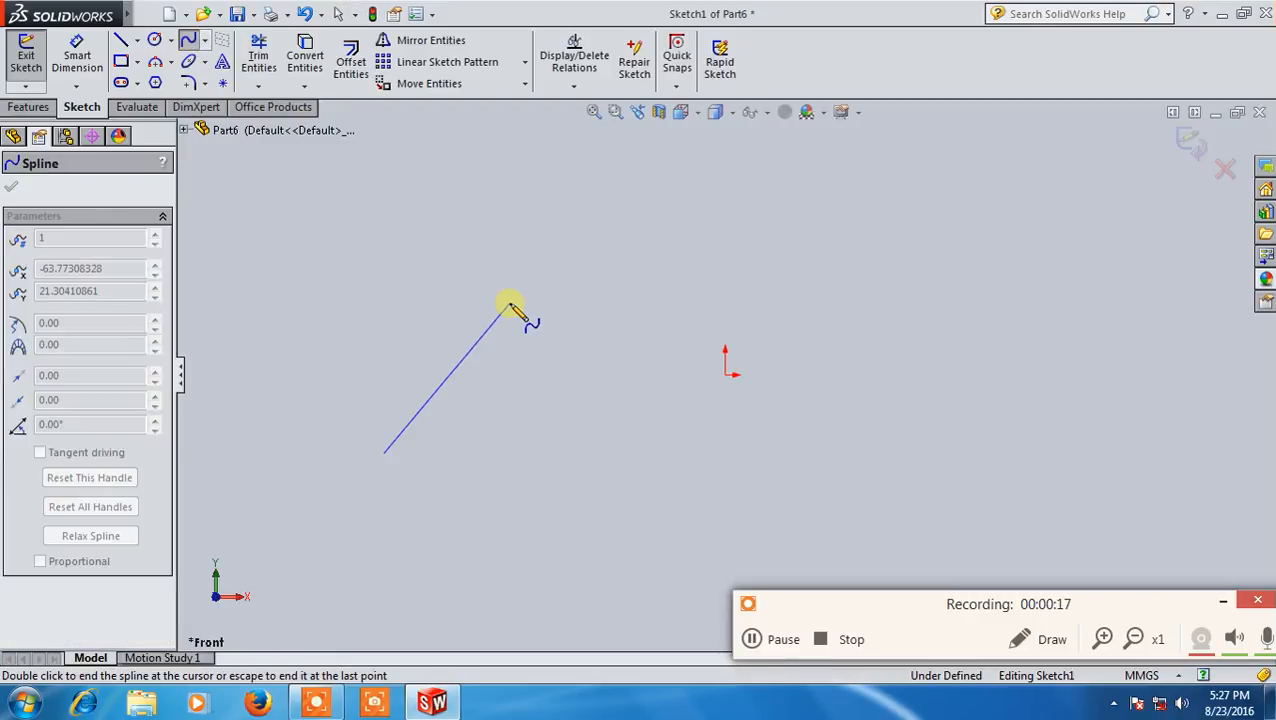
{"action": "left_click", "coordinate": [1076, 300]}
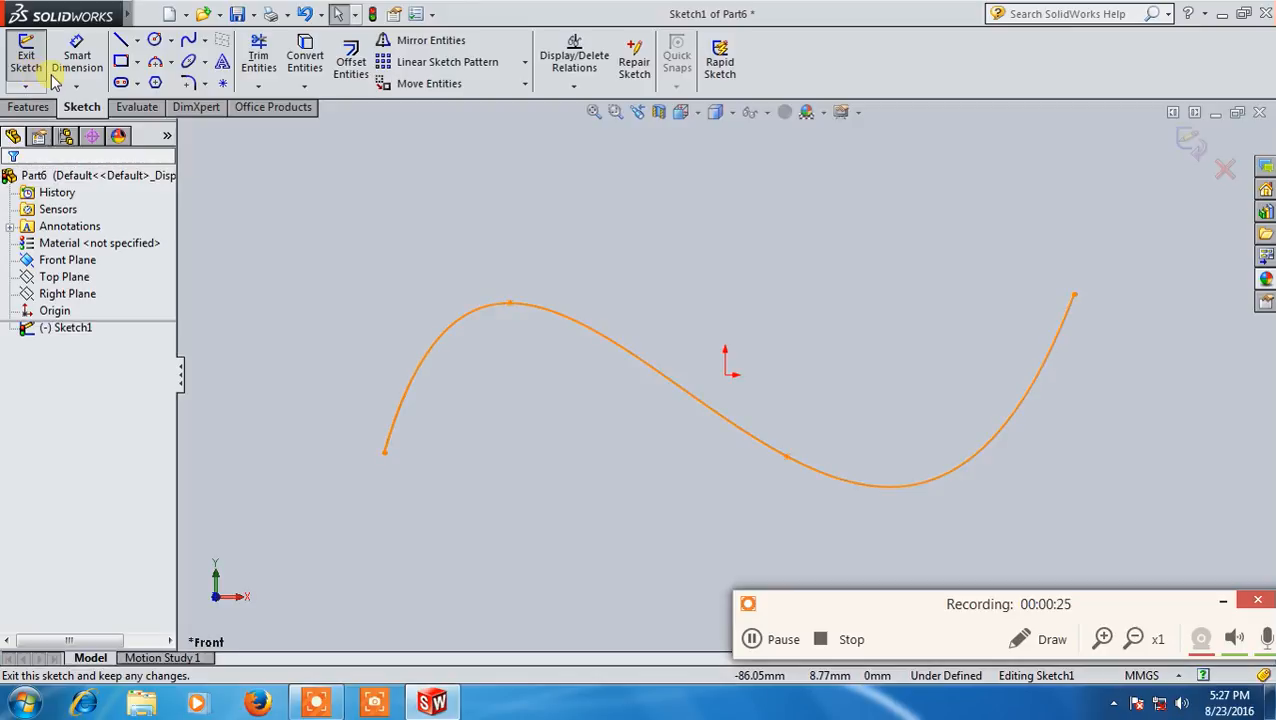
- Add reference Plane1 through the spline, perpendicular at its end point
{"action": "left_click", "coordinate": [26, 56]}
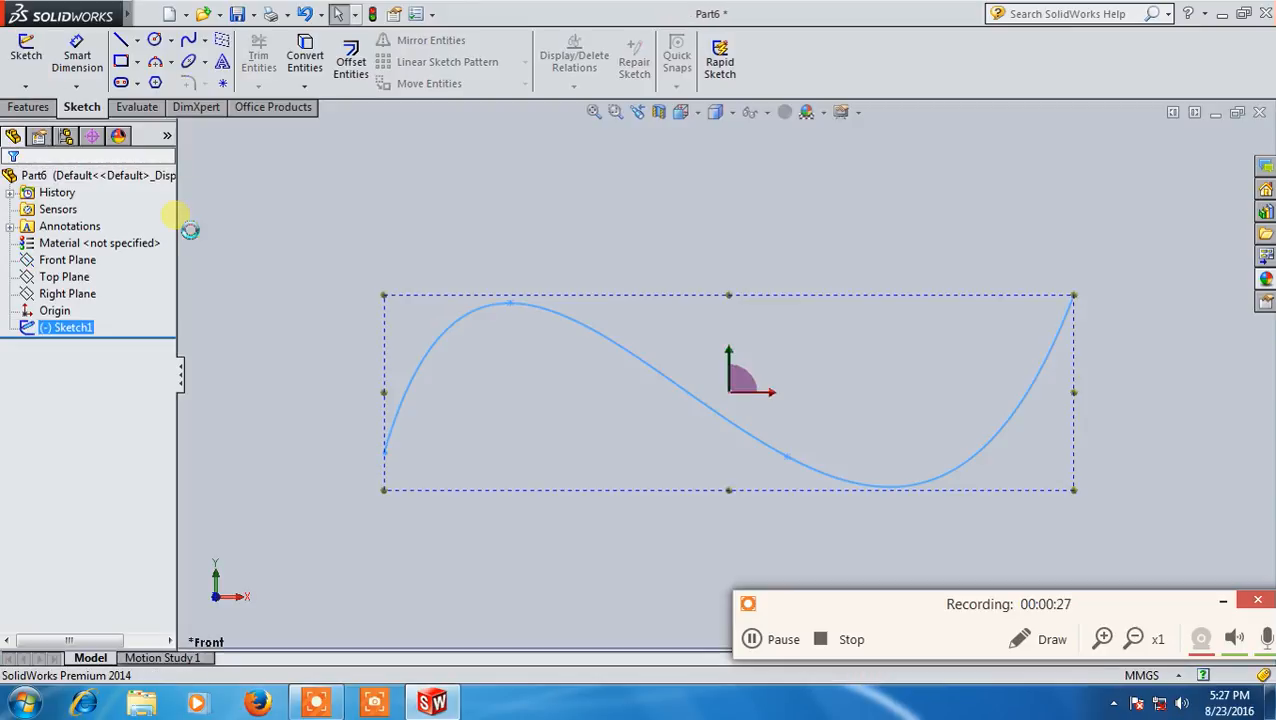
{"action": "left_click", "coordinate": [28, 108]}
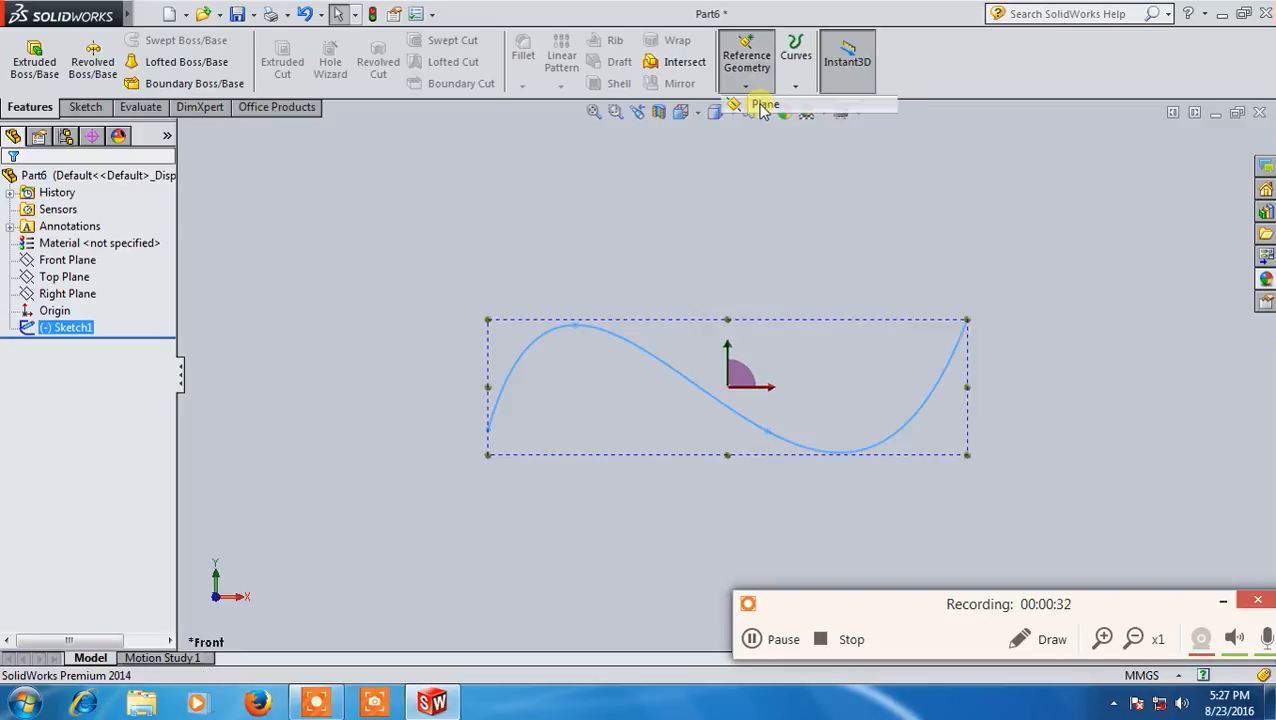
{"action": "left_click", "coordinate": [764, 104]}
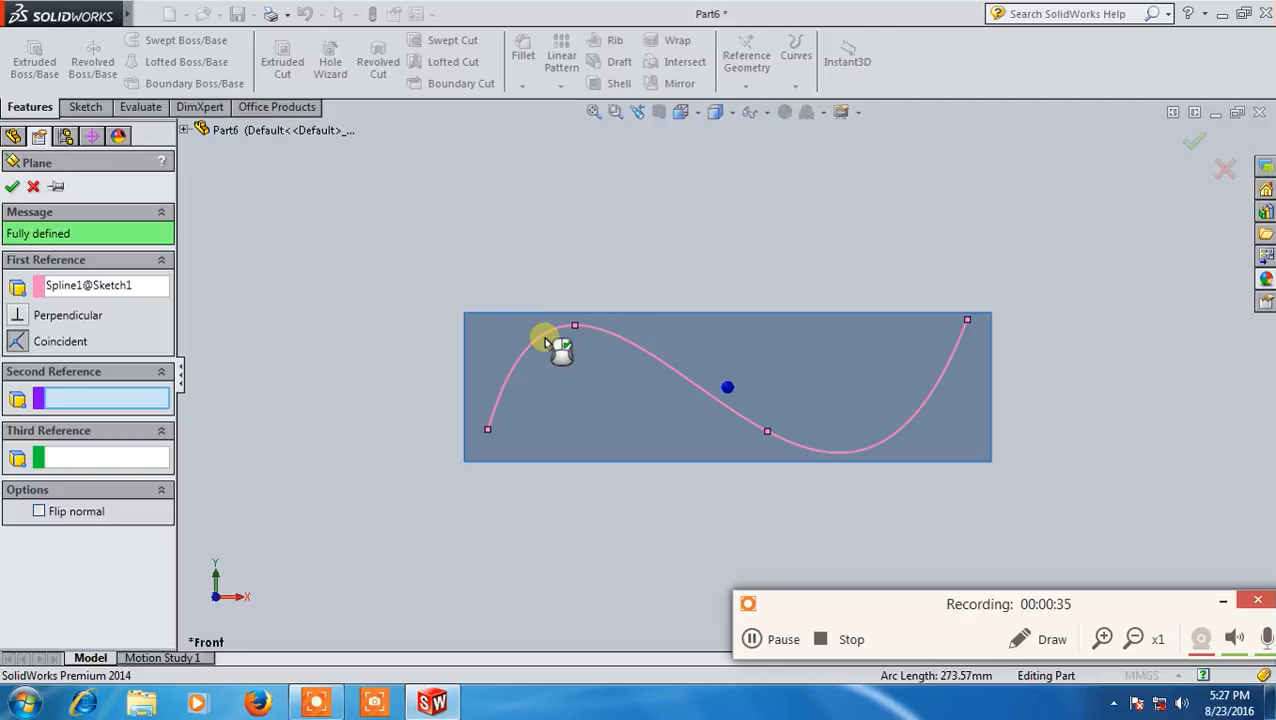
{"action": "left_click", "coordinate": [488, 430]}
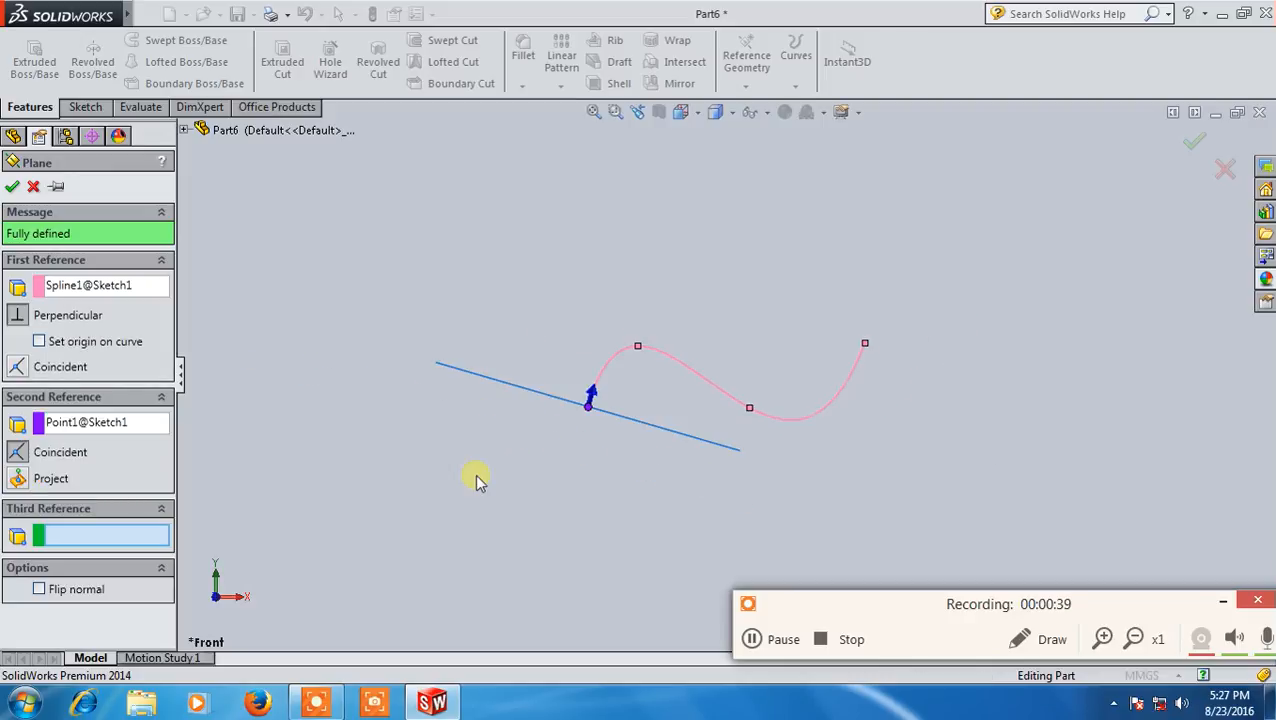
{"action": "mouse_move", "coordinate": [452, 448]}
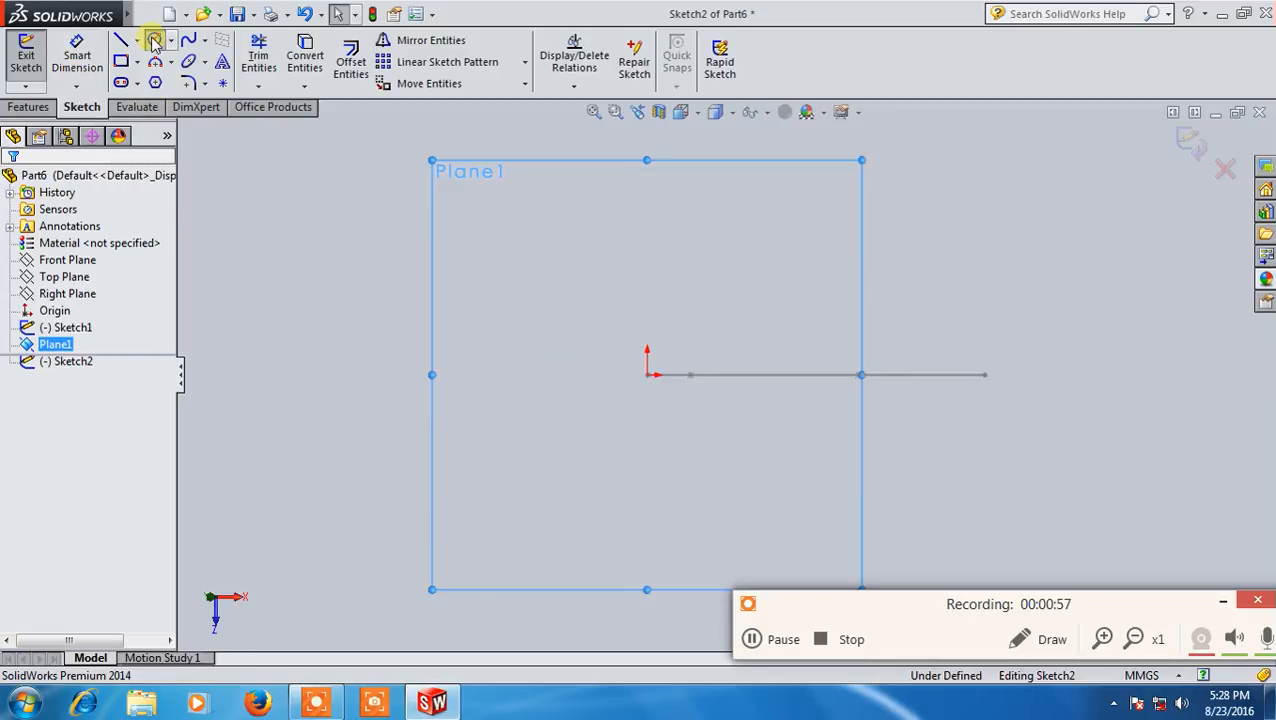
- Draw a 20 mm diameter circle on Plane1 at the curve's start and close the sketch
{"action": "left_click", "coordinate": [154, 40]}
{"action": "type", "text": "20"}
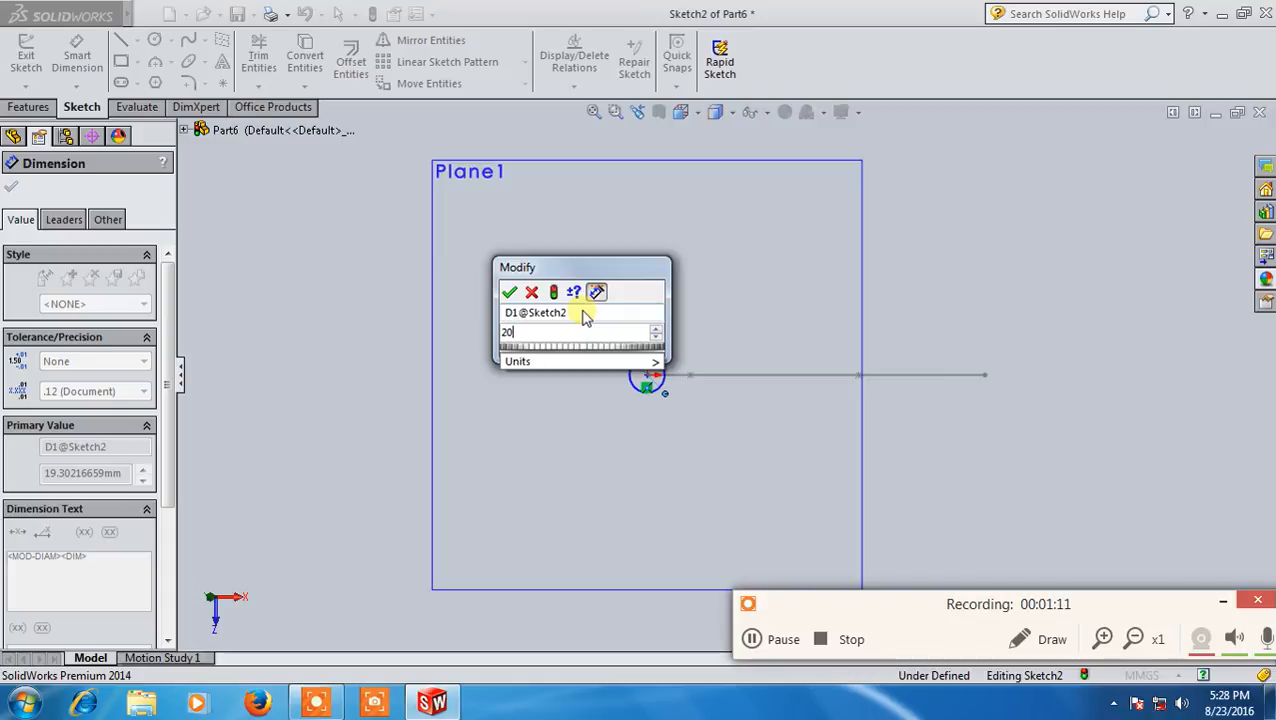
{"action": "left_click", "coordinate": [508, 292]}
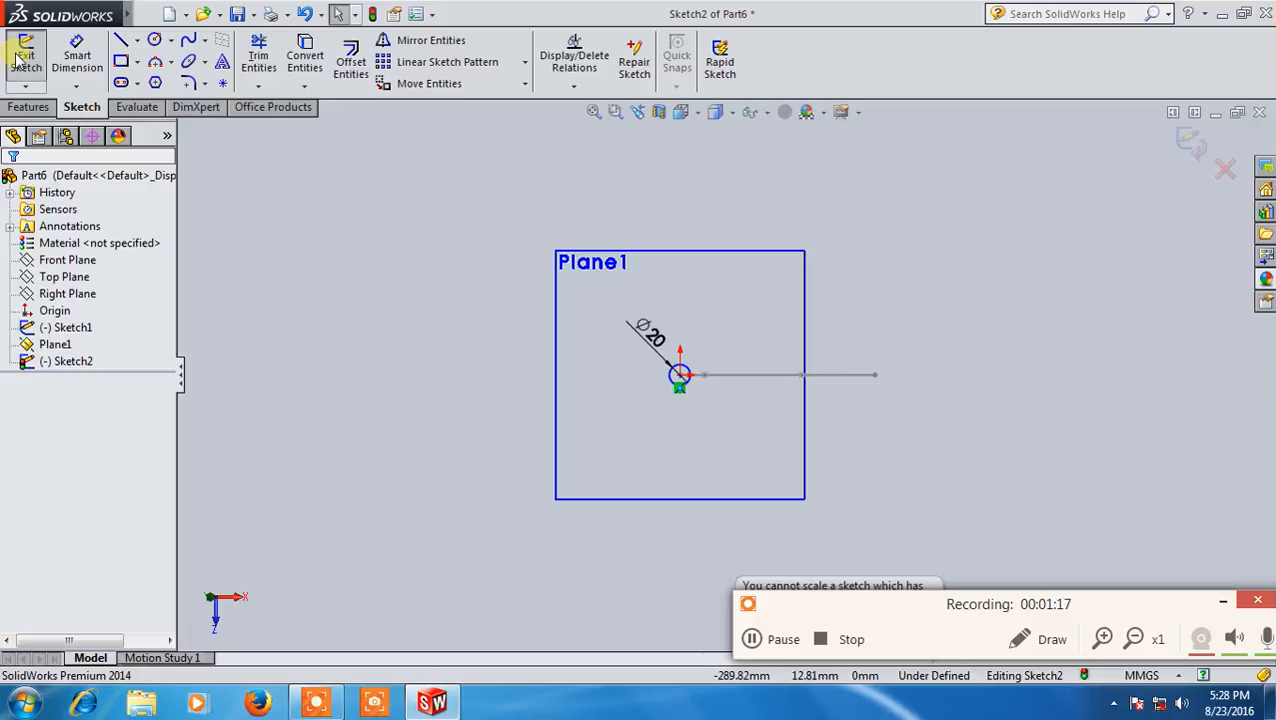
{"action": "left_click", "coordinate": [26, 56]}
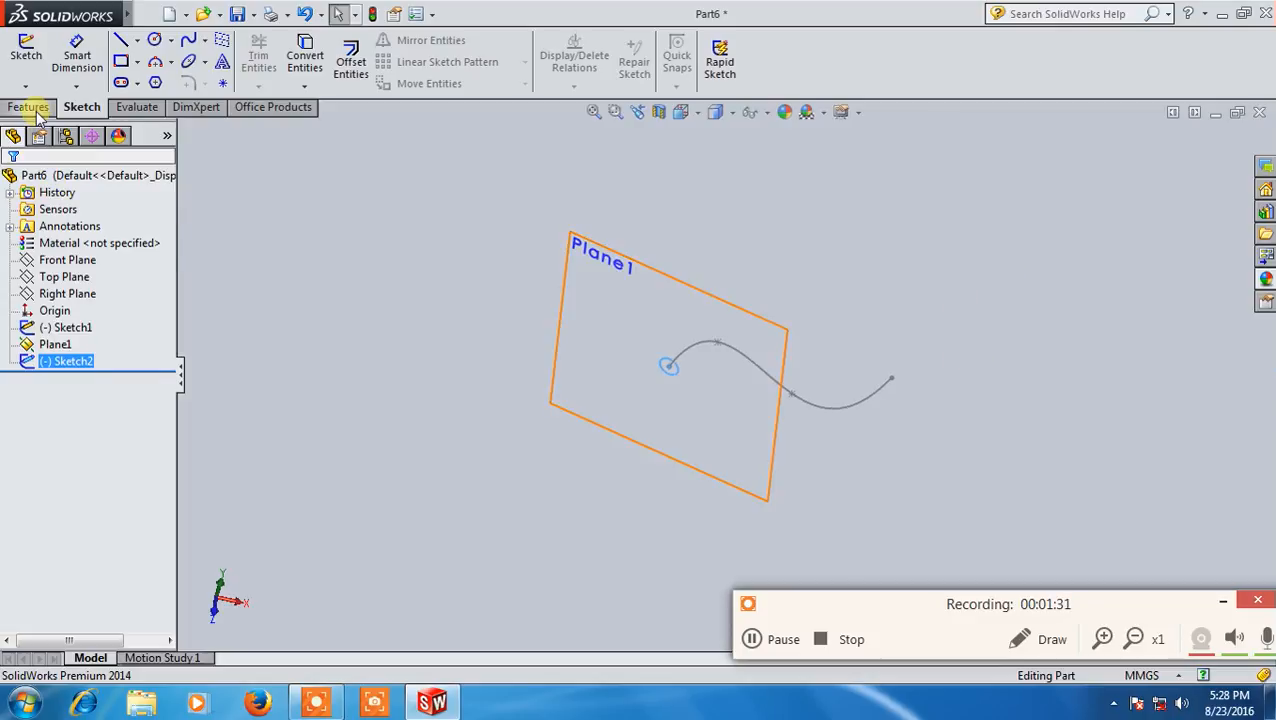
- Create a Swept Boss/Base with the circle as profile and the spline as path
{"action": "left_click", "coordinate": [28, 108]}
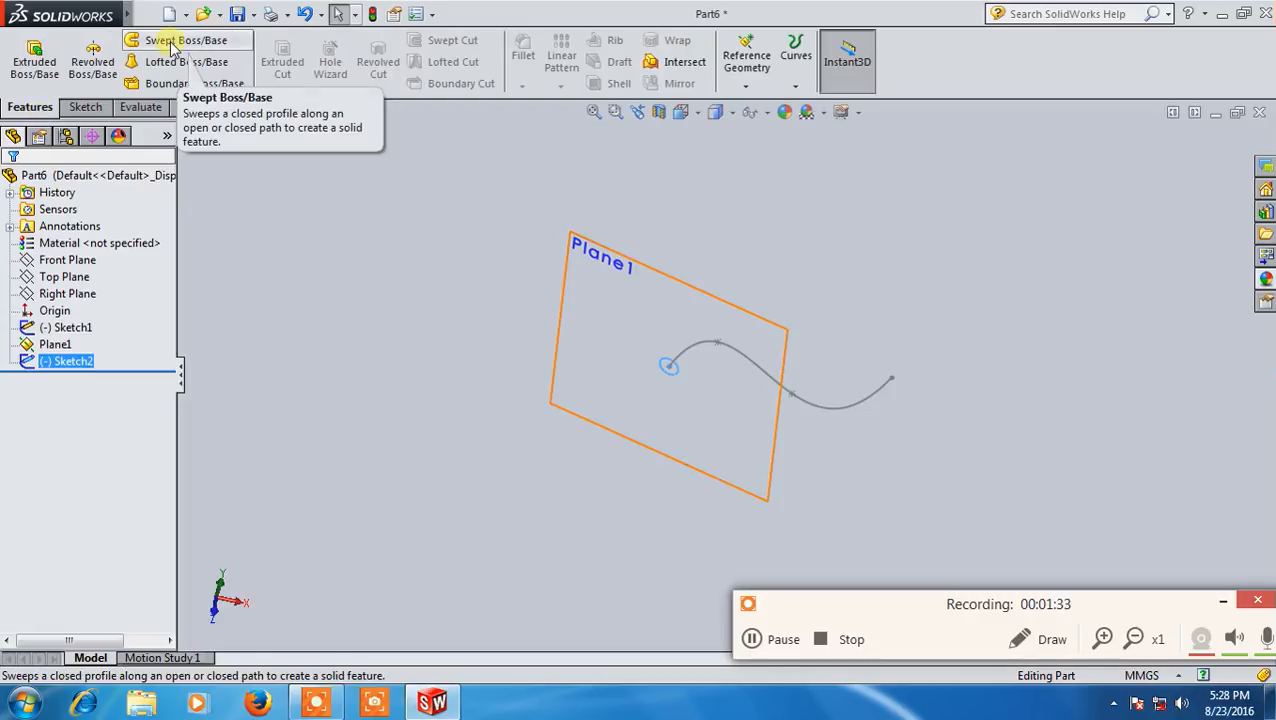
{"action": "left_click", "coordinate": [184, 40]}
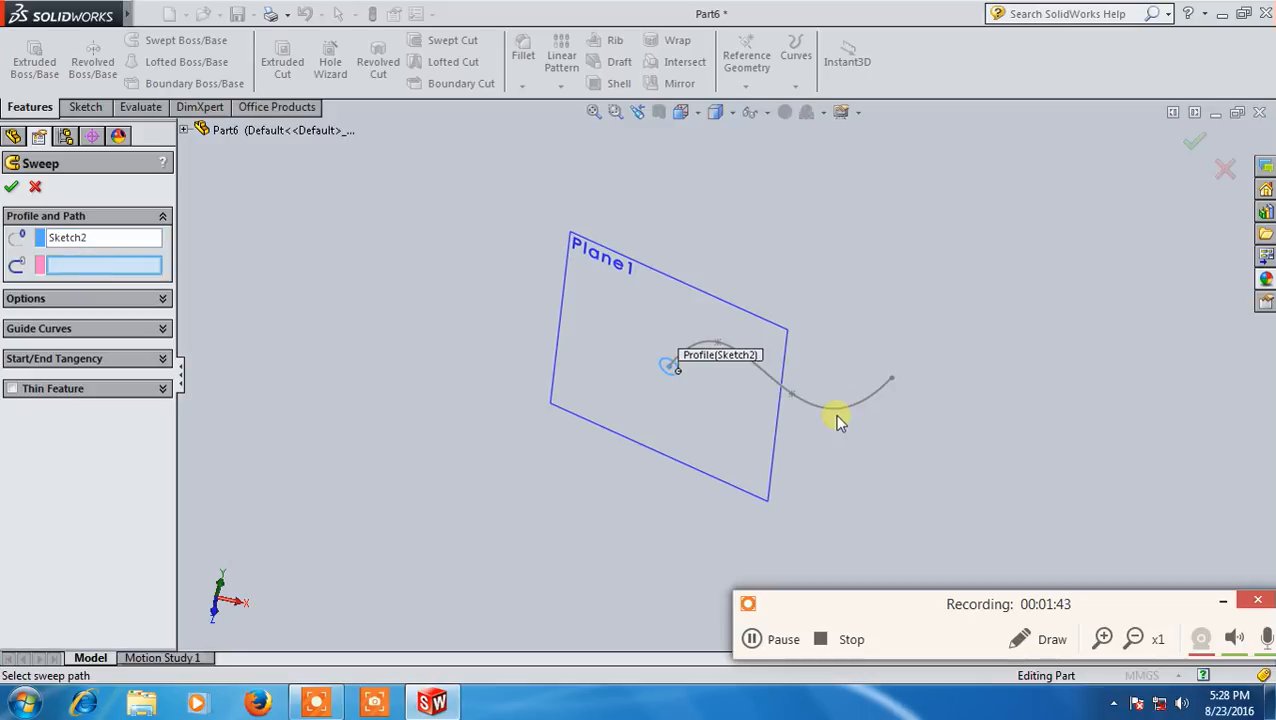
{"action": "left_click", "coordinate": [836, 410]}
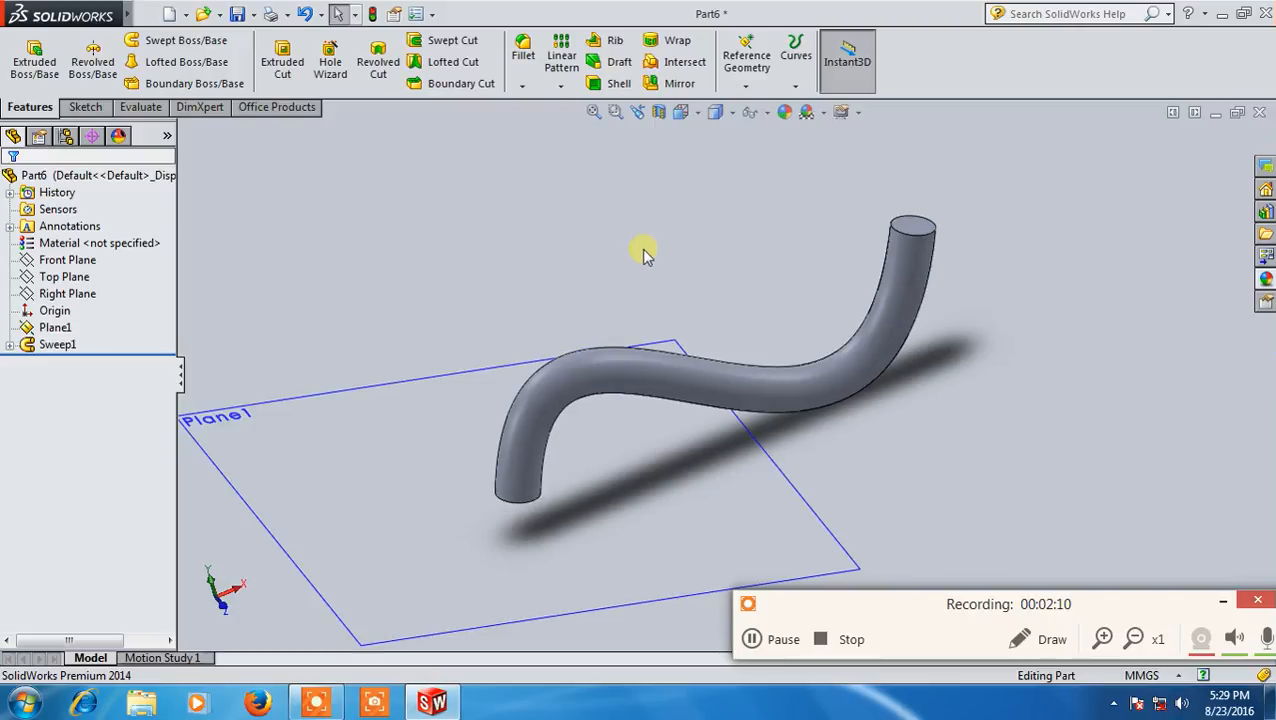
{"action": "mouse_move", "coordinate": [648, 236]}
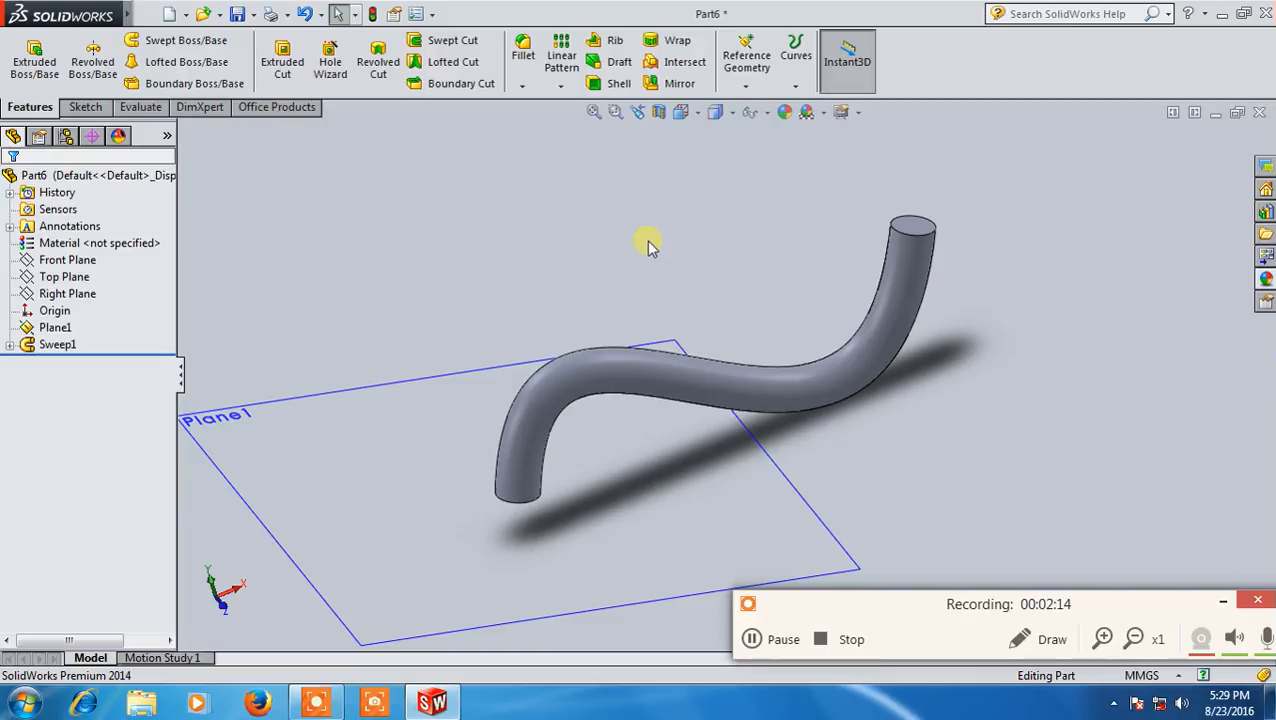
{"action": "mouse_move", "coordinate": [600, 248]}
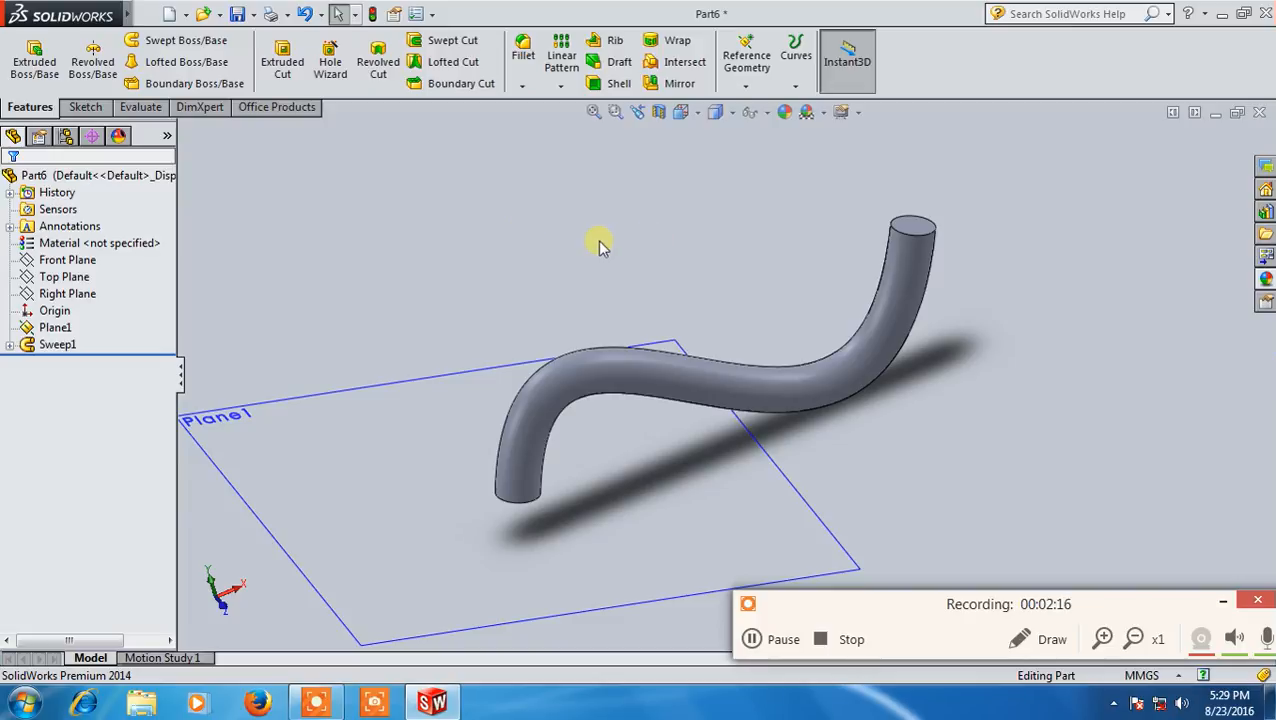